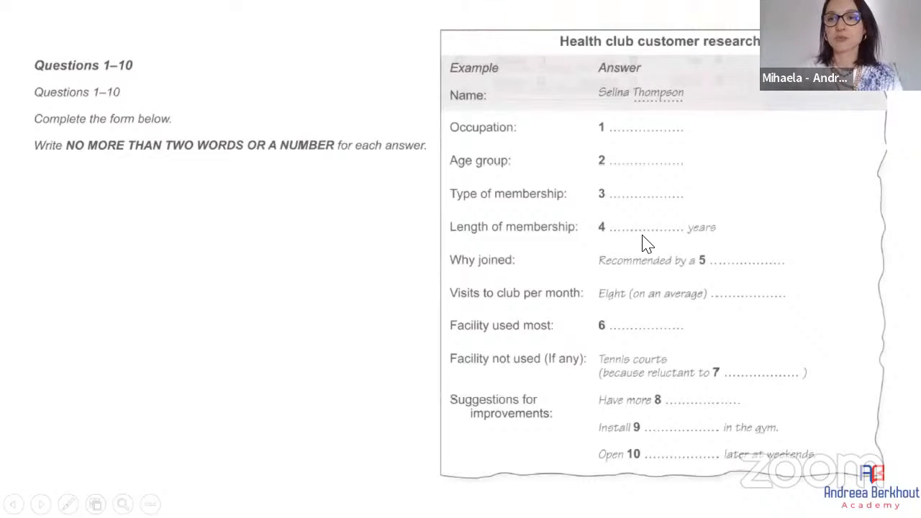
mouse_move(118, 133)
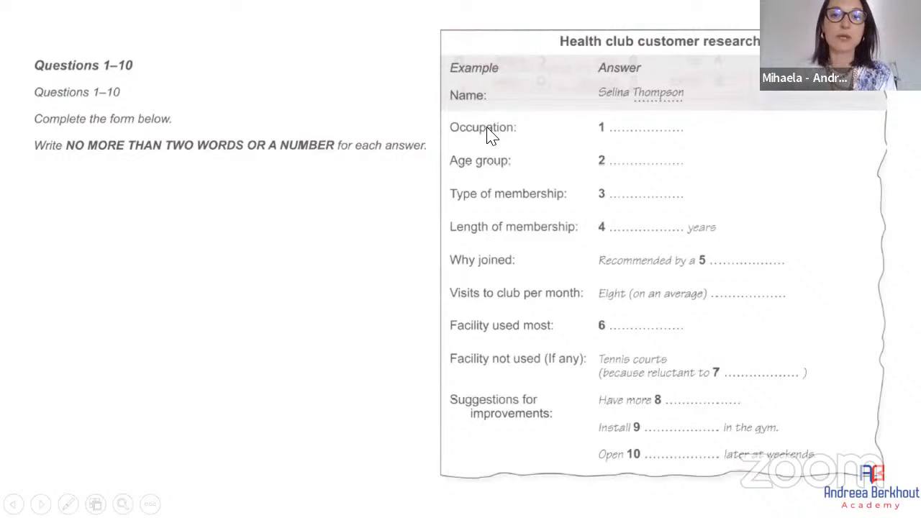
mouse_move(676, 94)
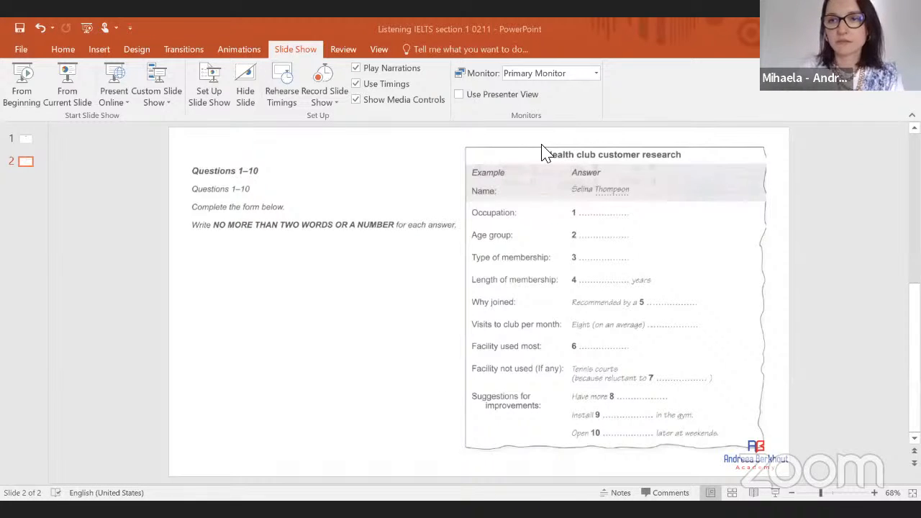
mouse_move(216, 305)
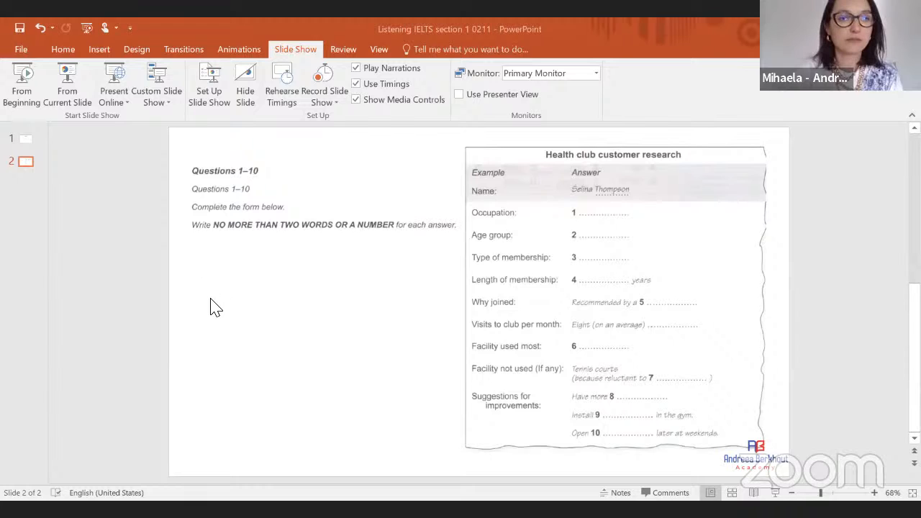
mouse_move(286, 297)
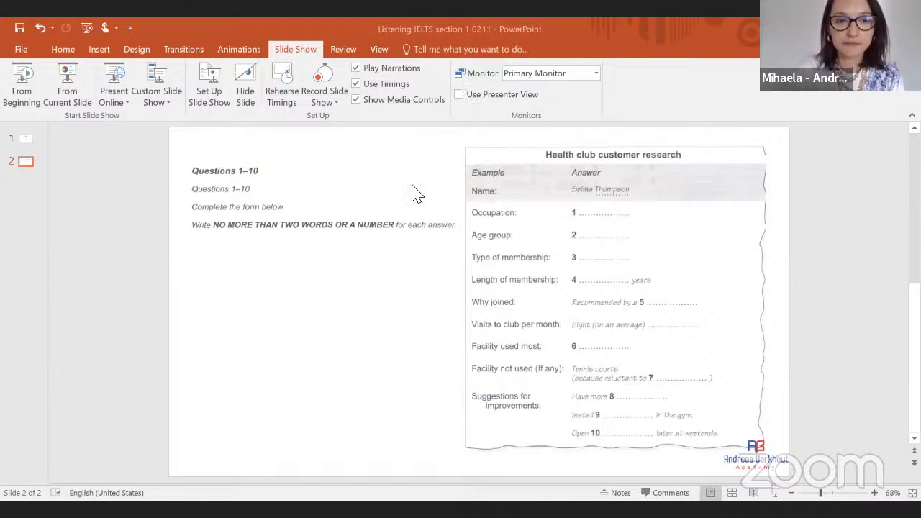
mouse_move(748, 434)
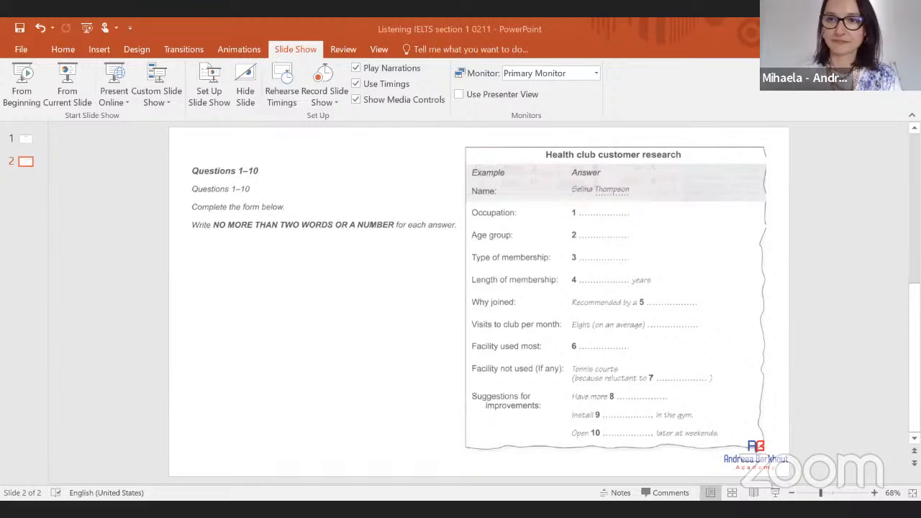
mouse_move(897, 127)
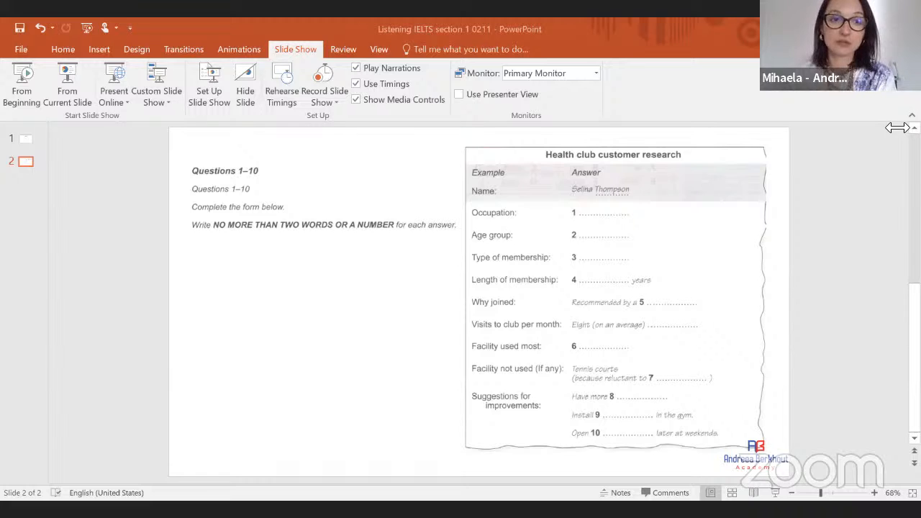
mouse_move(715, 204)
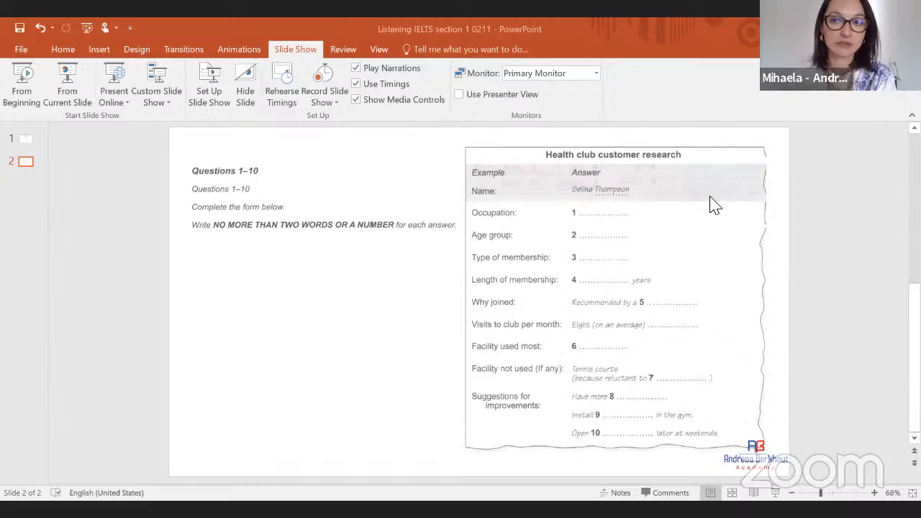
mouse_move(593, 260)
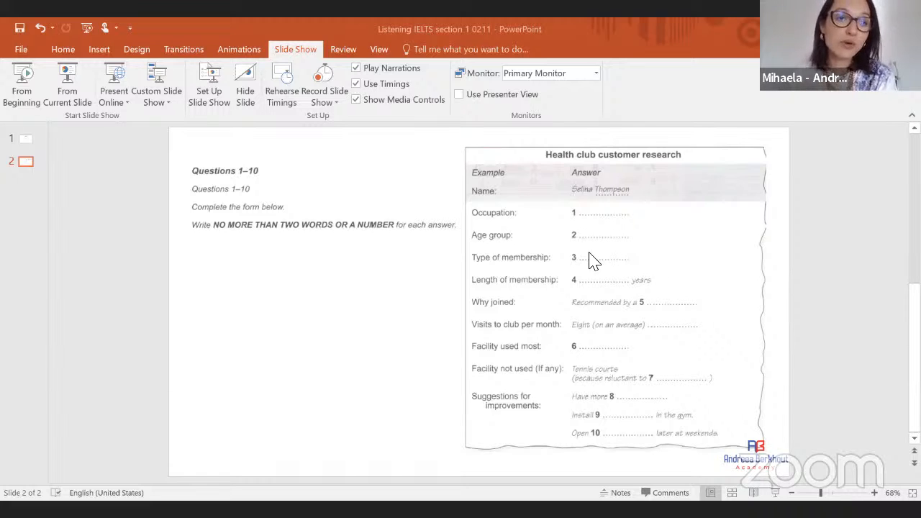
mouse_move(449, 334)
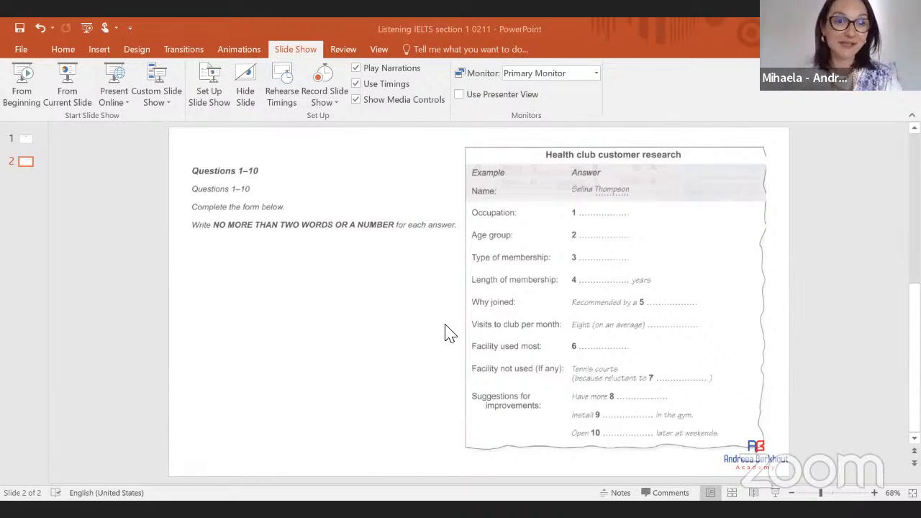
mouse_move(665, 227)
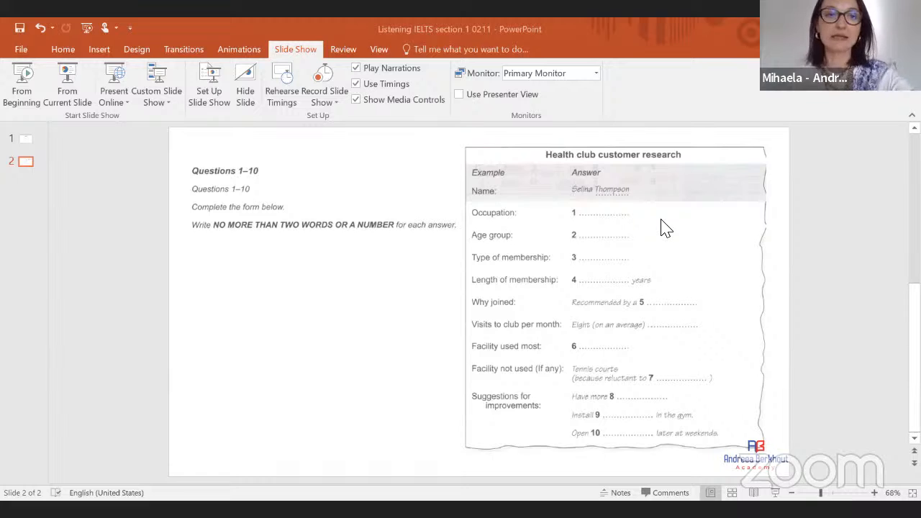
mouse_move(573, 360)
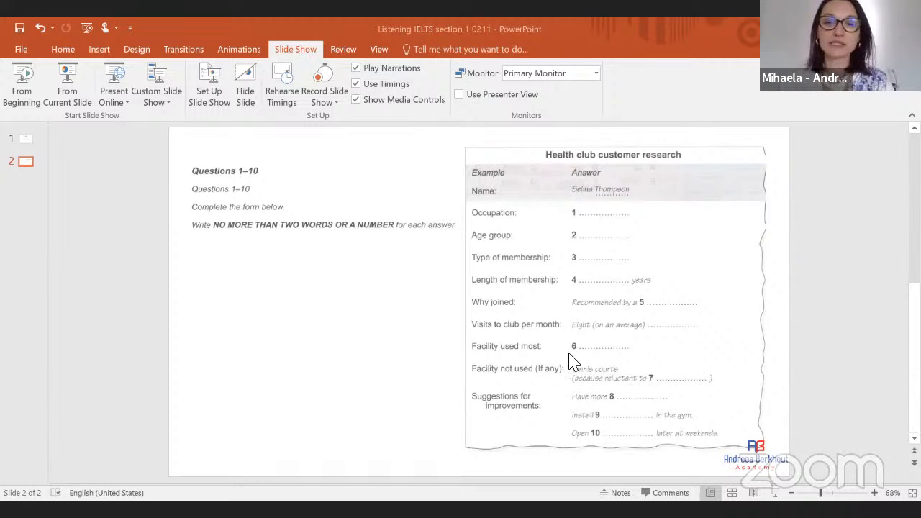
mouse_move(504, 334)
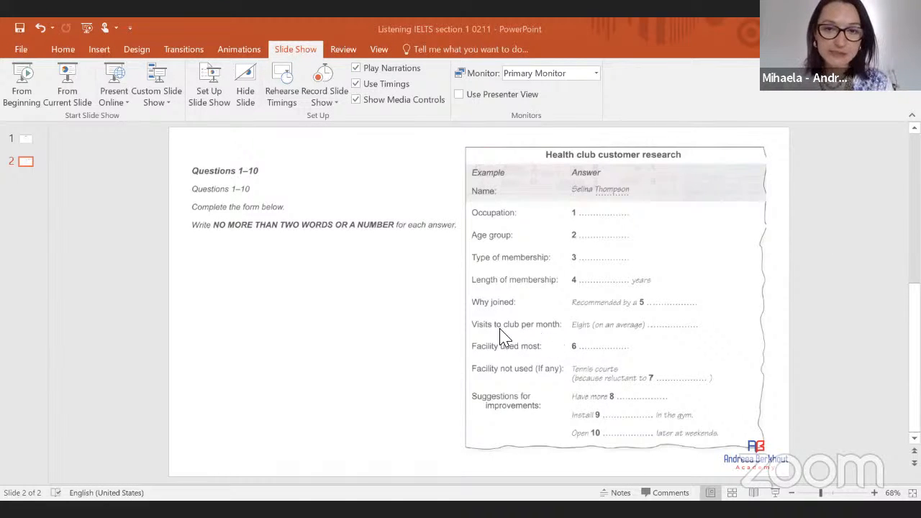
mouse_move(544, 358)
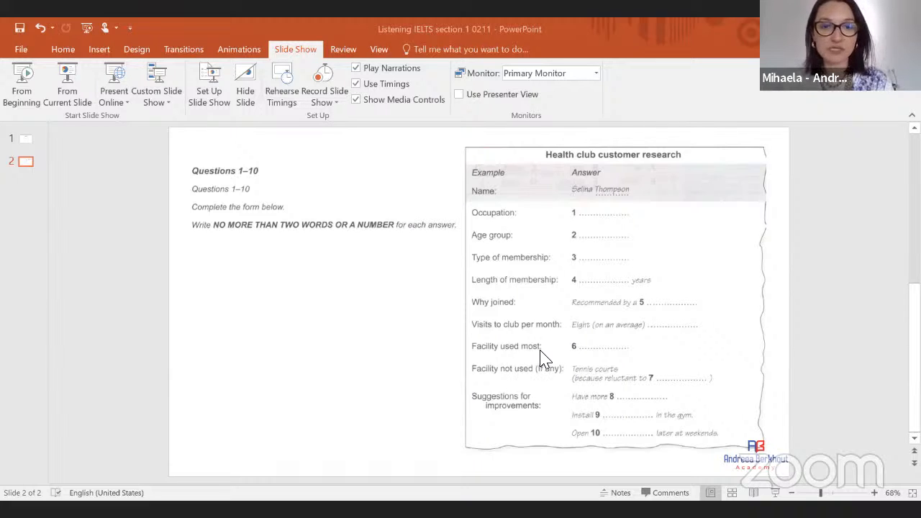
mouse_move(525, 385)
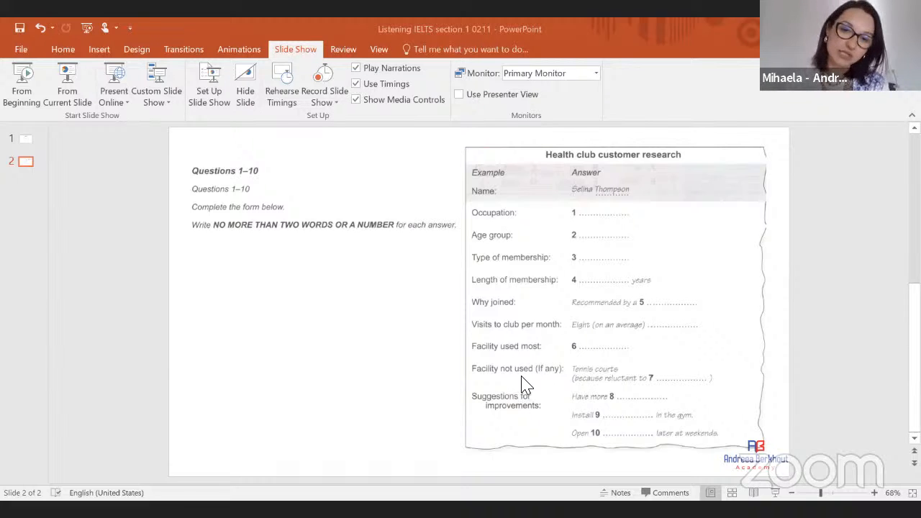
mouse_move(694, 269)
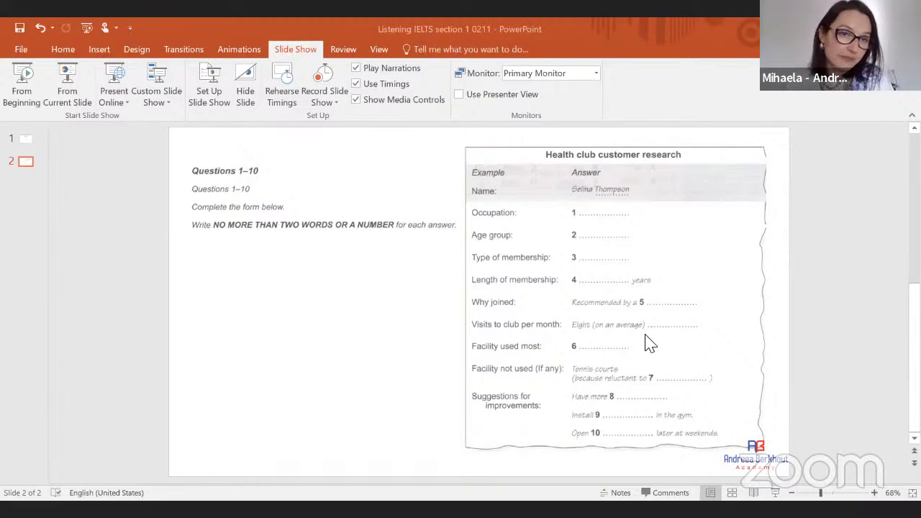
mouse_move(564, 346)
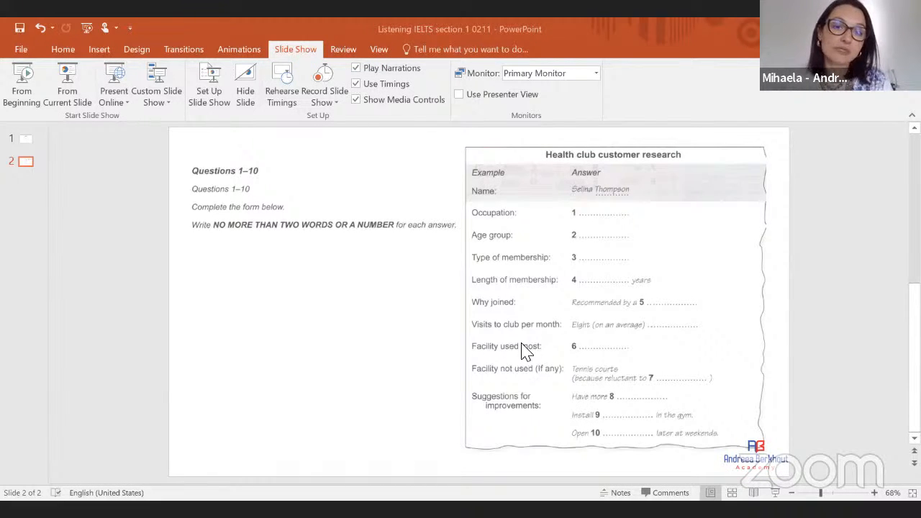
mouse_move(556, 357)
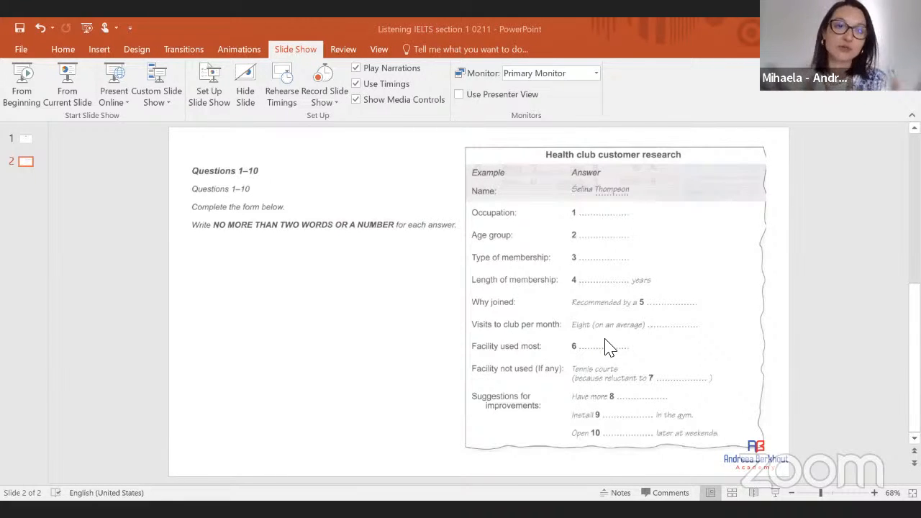
mouse_move(651, 357)
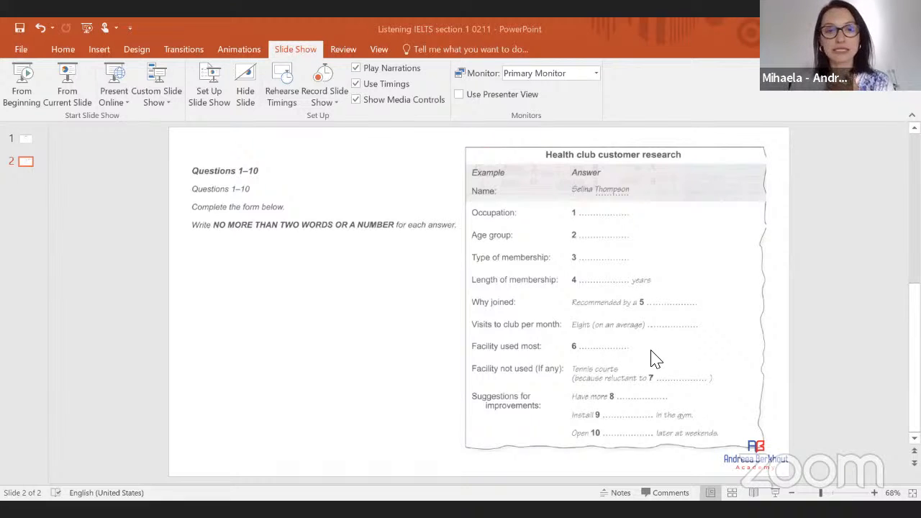
mouse_move(509, 382)
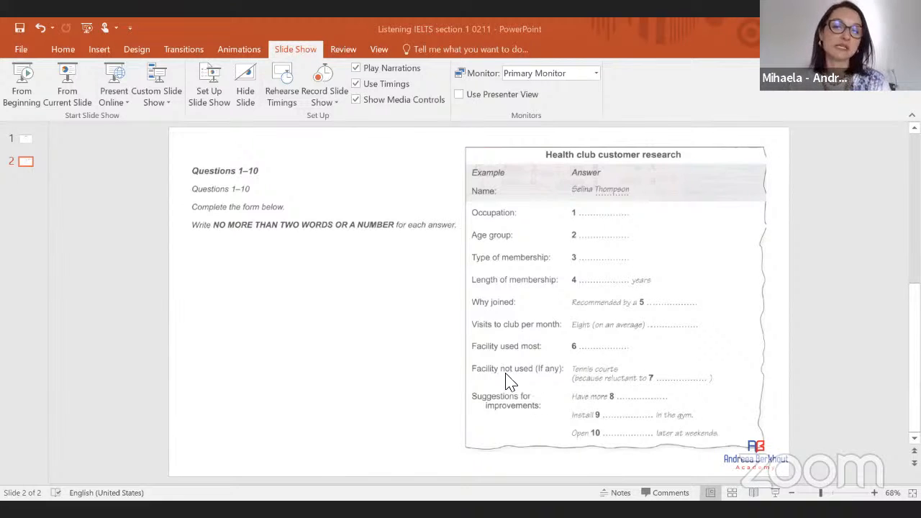
mouse_move(703, 269)
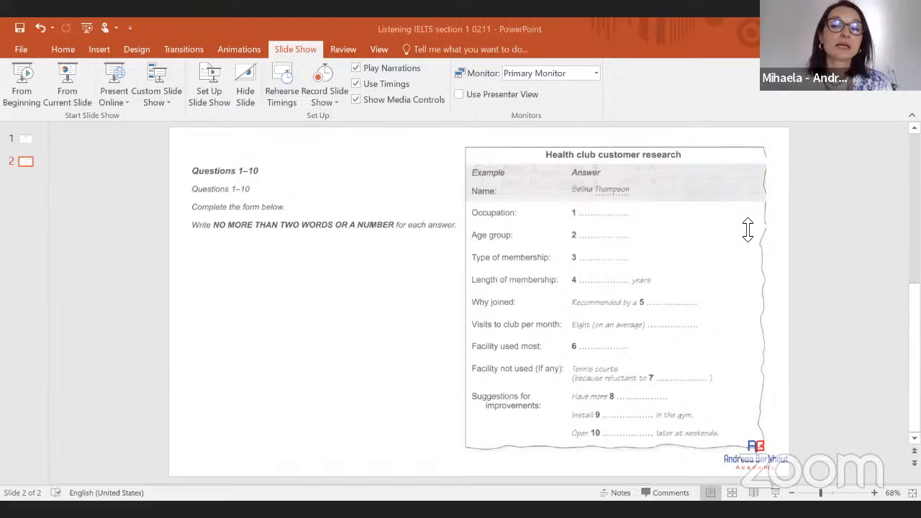
mouse_move(813, 352)
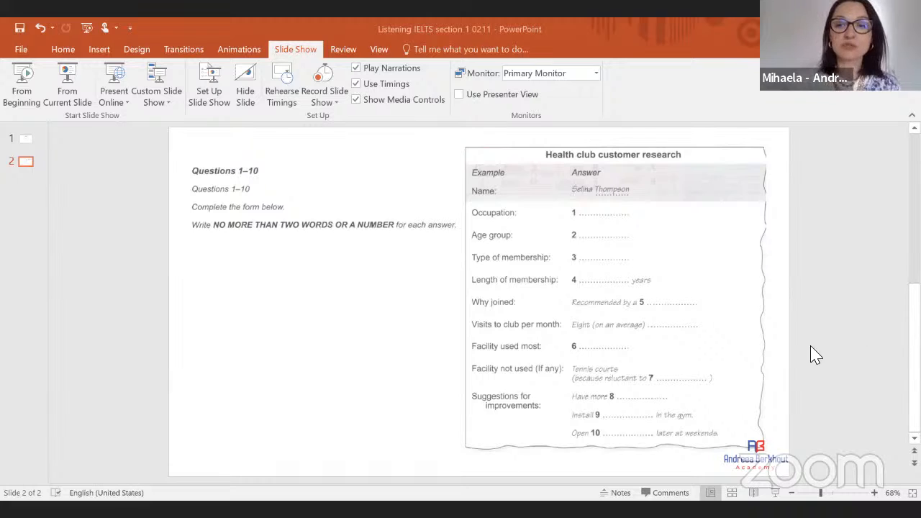
mouse_move(722, 460)
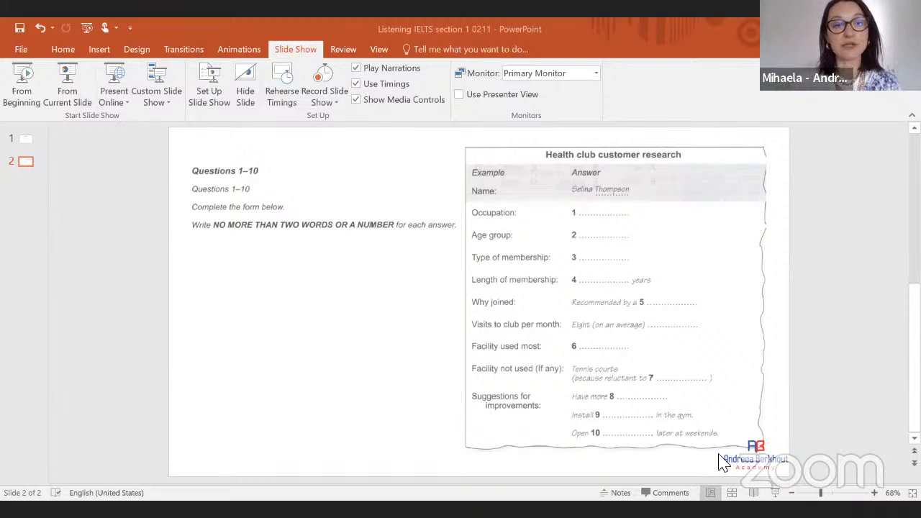
mouse_move(580, 449)
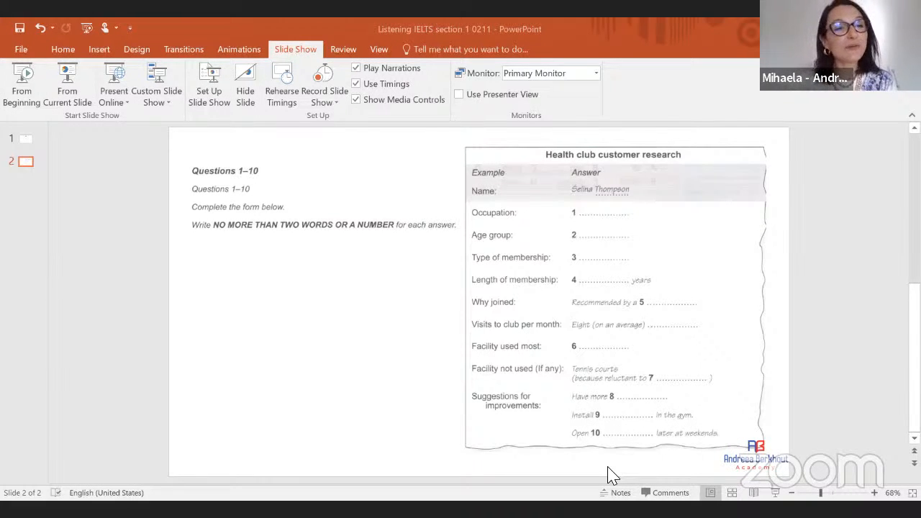
mouse_move(631, 482)
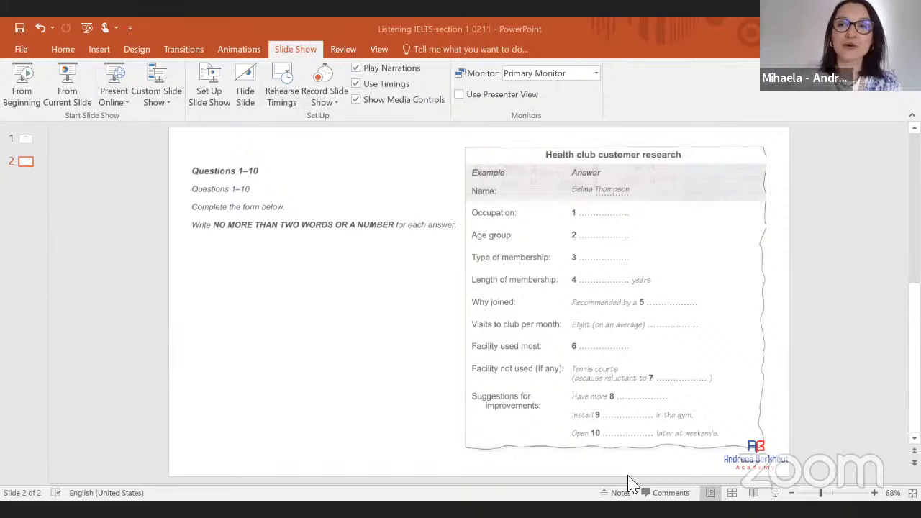
mouse_move(823, 392)
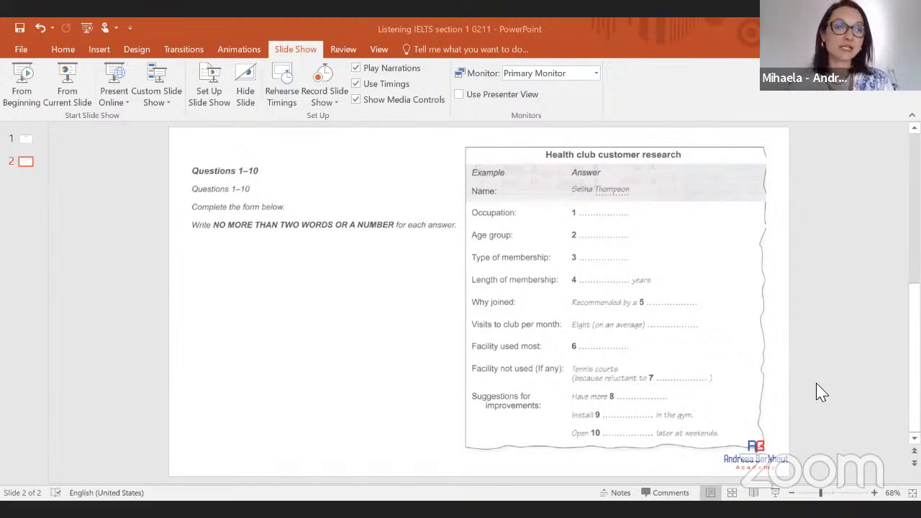